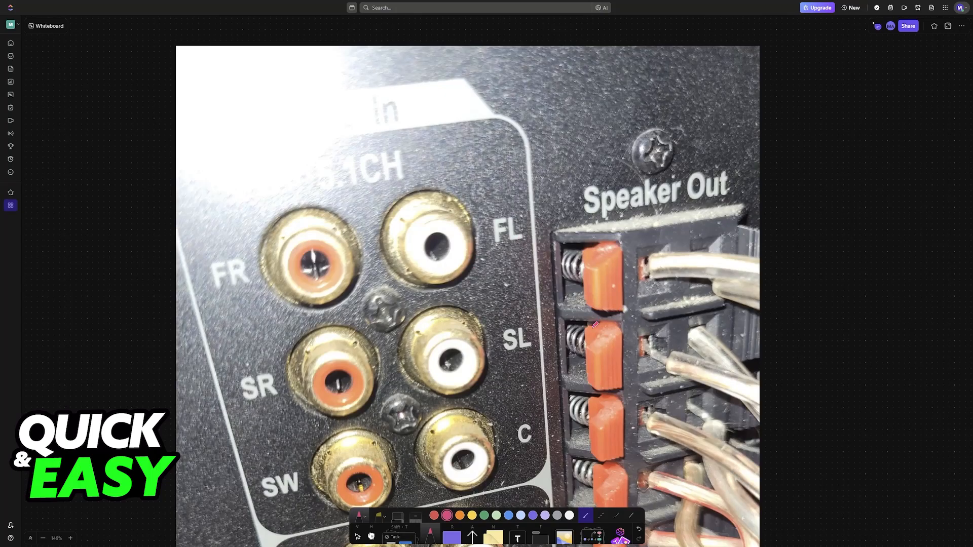
Scroll the canvas until the full 5.1 speaker-input photo, down to the CD and AUX jacks, is in view.
{"action": "scroll", "scroll_direction": "down", "scroll_amount": 3}
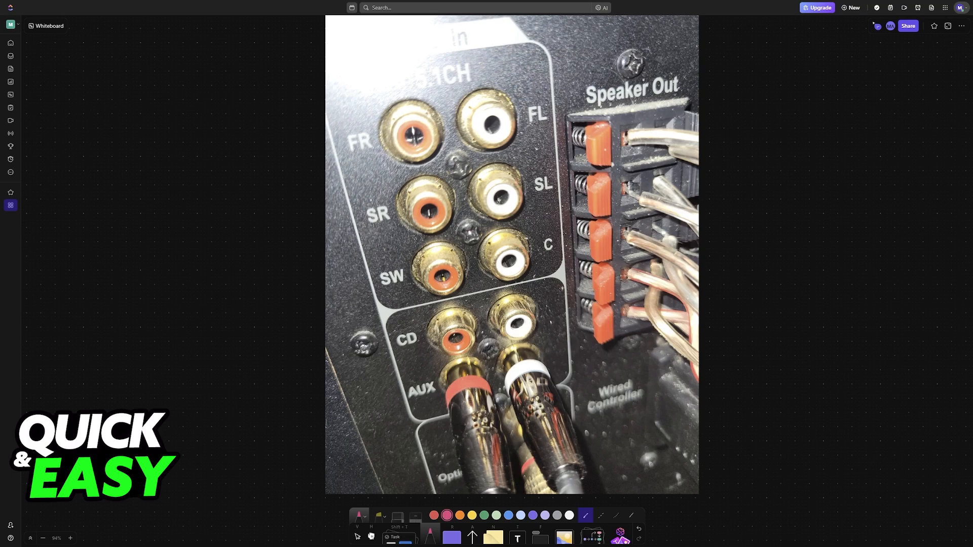
{"action": "mouse_move", "coordinate": [702, 209]}
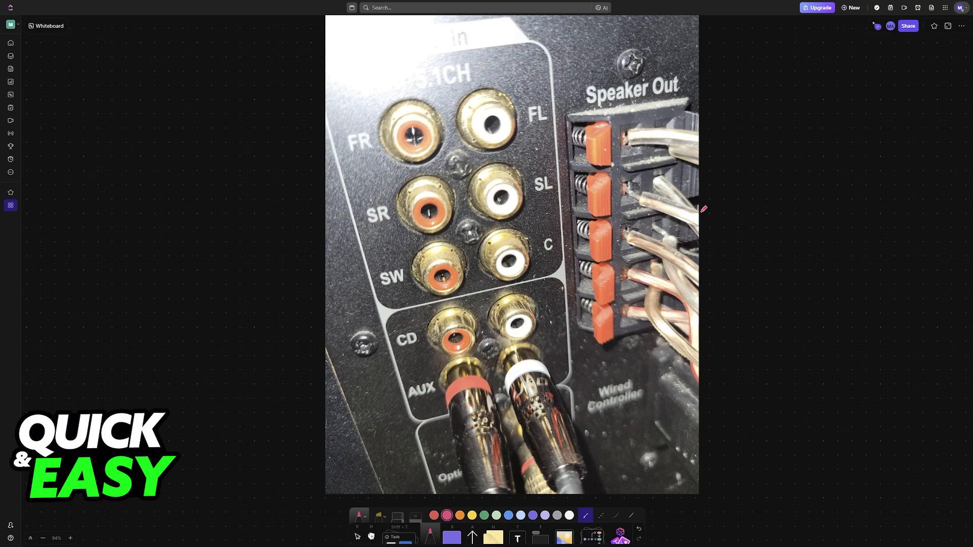
{"action": "mouse_move", "coordinate": [774, 227]}
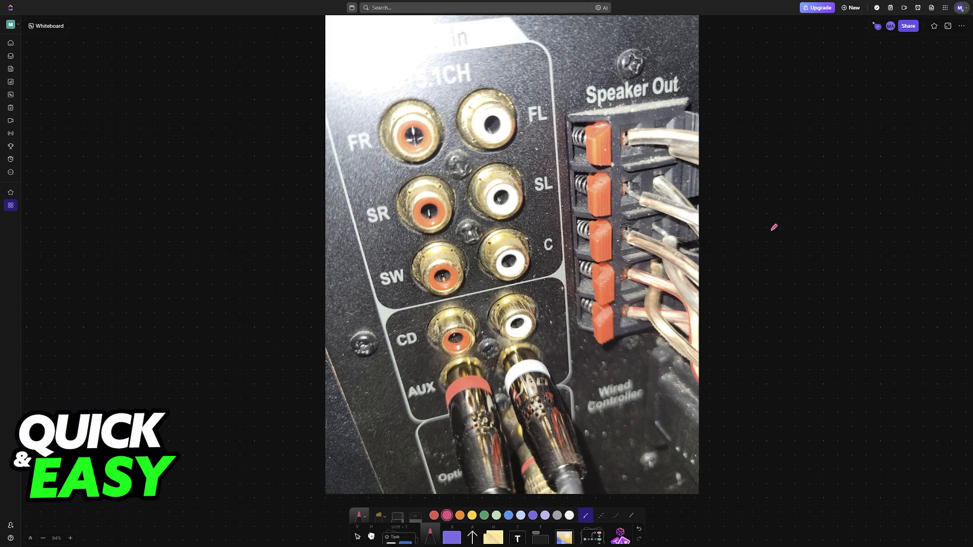
{"action": "mouse_move", "coordinate": [795, 221]}
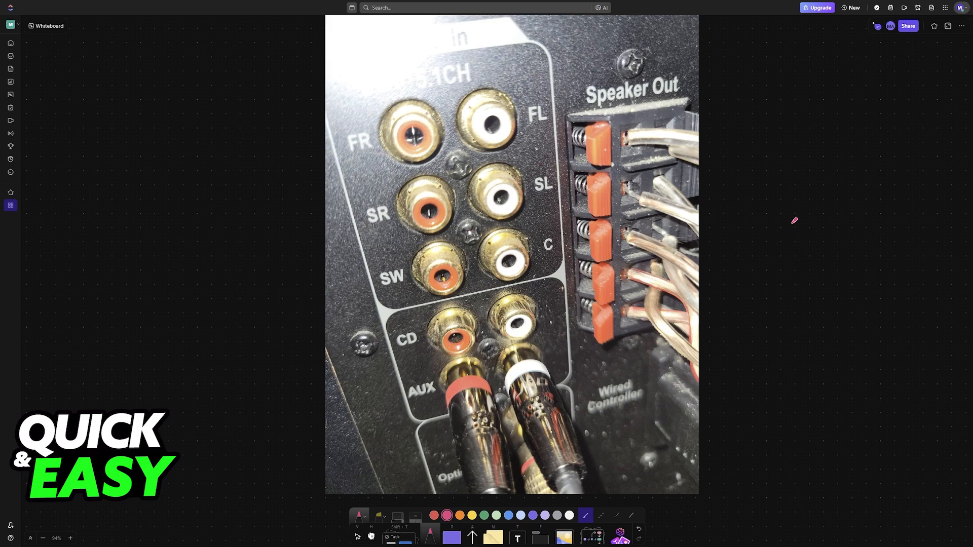
Draw three pink circles right of the photo and pink arrows linking the FL, SL and C jacks to them.
{"action": "left_click_drag", "start_coordinate": [813, 220], "coordinate": [831, 211]}
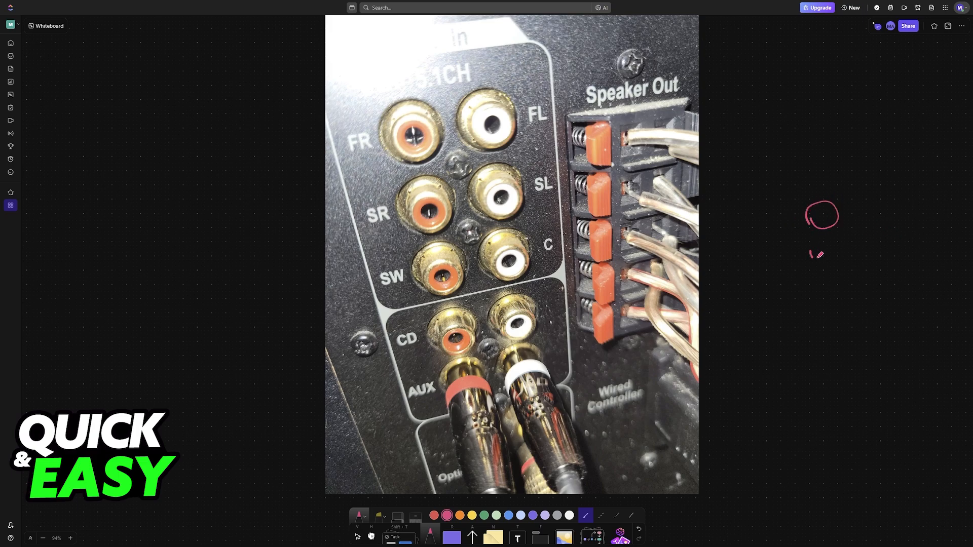
{"action": "left_click_drag", "start_coordinate": [813, 251], "coordinate": [839, 289]}
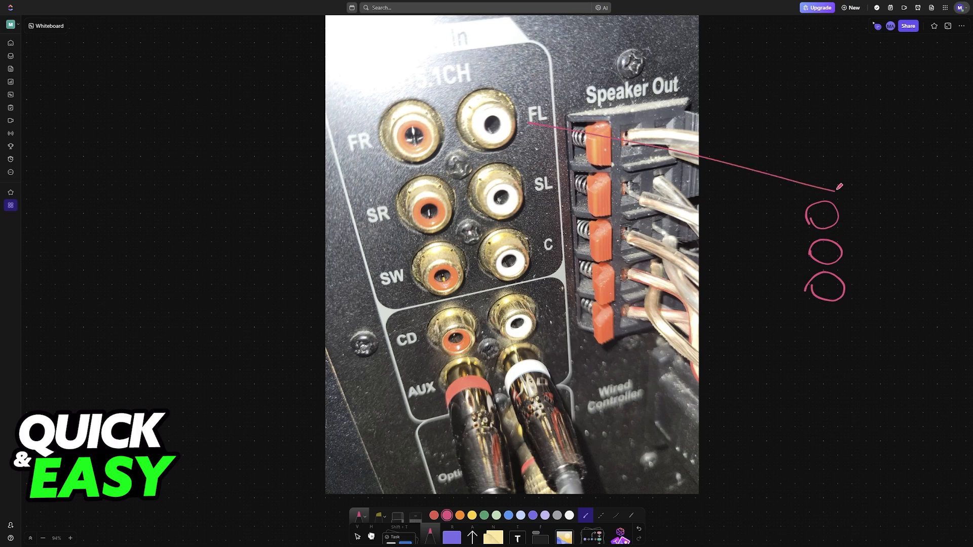
{"action": "left_click_drag", "start_coordinate": [543, 193], "coordinate": [788, 222]}
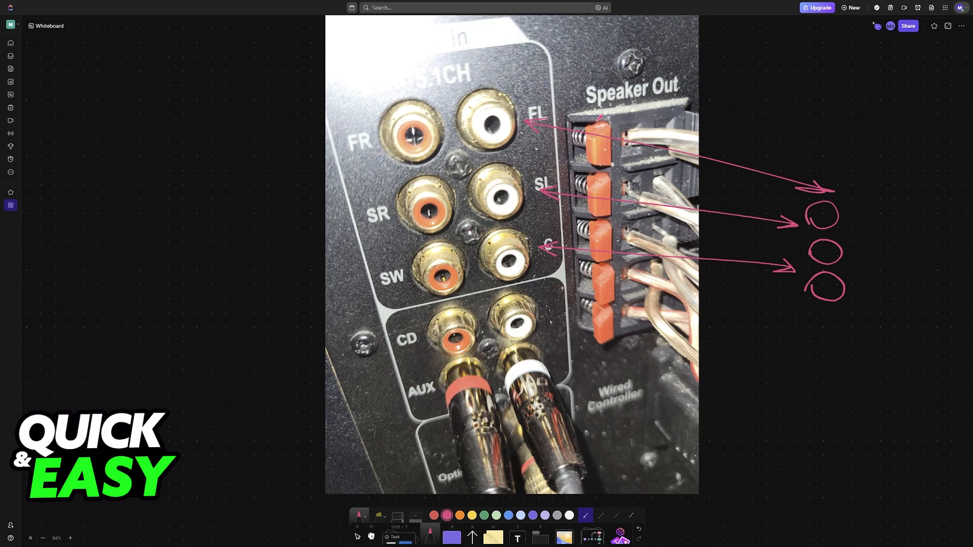
{"action": "scroll", "scroll_direction": "down", "scroll_amount": 3}
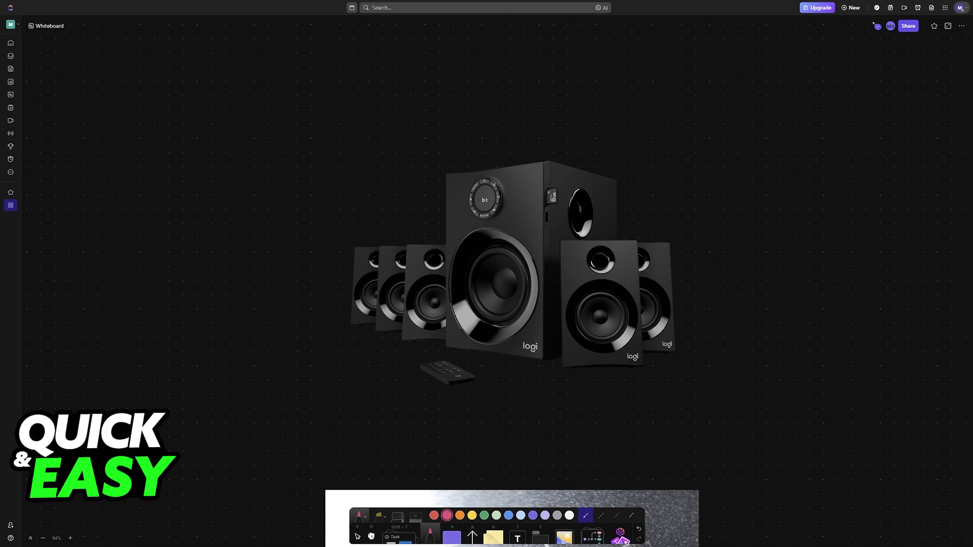
Handwrite the pink labels HDMI and OPTI to the right of the speaker system image.
{"action": "left_click_drag", "start_coordinate": [739, 234], "coordinate": [736, 260]}
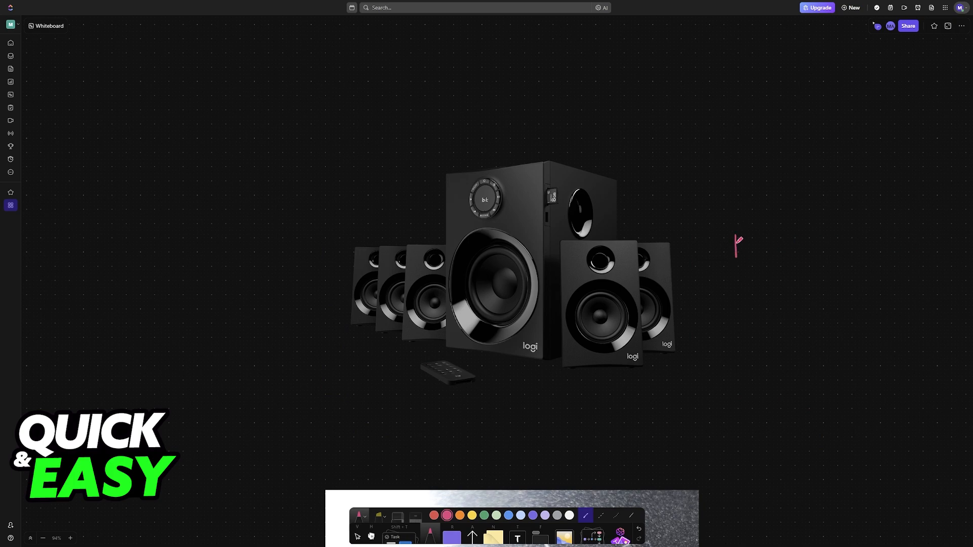
{"action": "left_click_drag", "start_coordinate": [742, 246], "coordinate": [782, 248]}
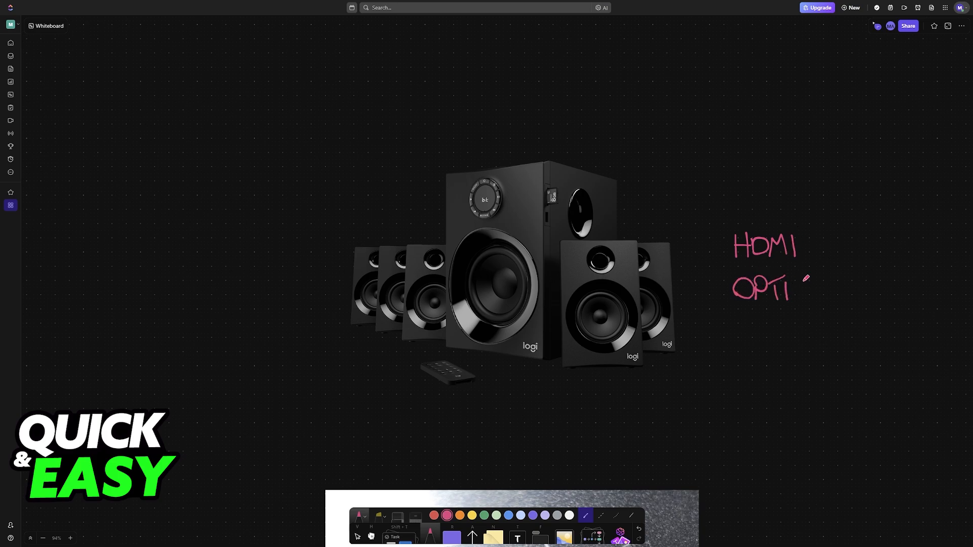
{"action": "scroll", "scroll_direction": "down", "scroll_amount": 3}
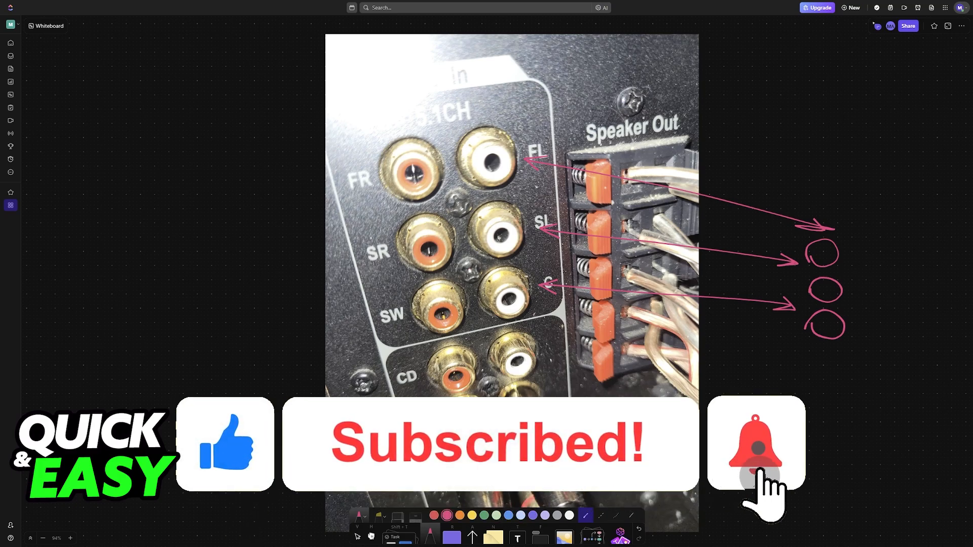
Bring the annotated speaker-input photo with its pink arrows and circles back into view.
{"action": "left_click", "coordinate": [756, 443]}
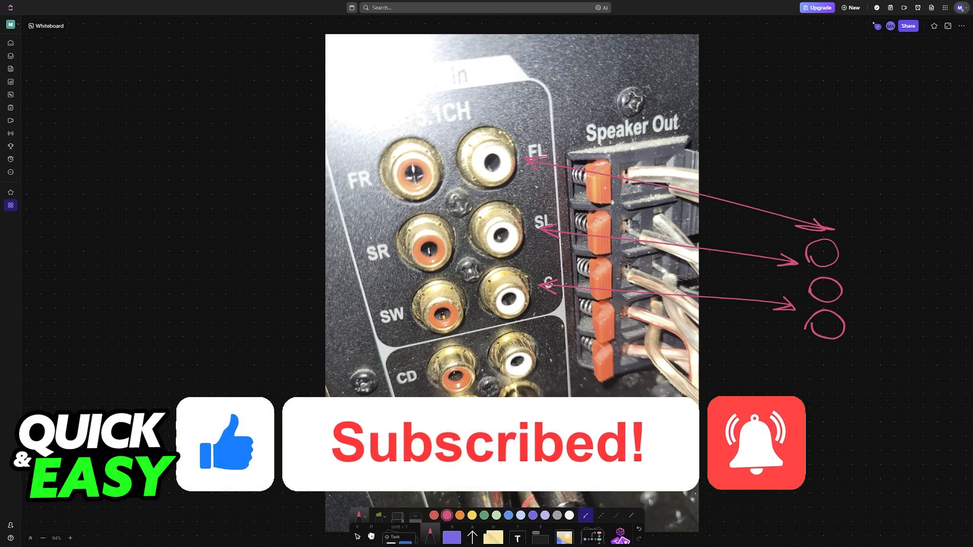